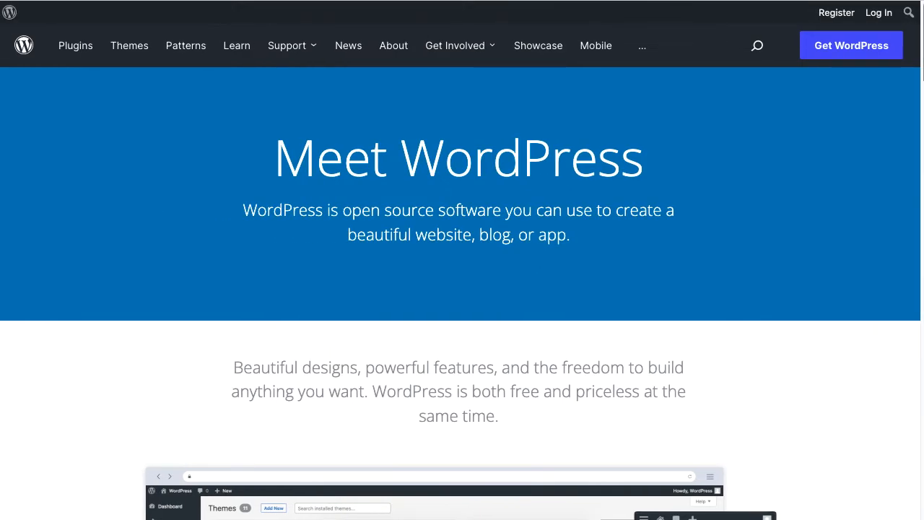
Step: Open the Plugin Handbook via 'Develop Plugins' on the developer resources page
scroll("down", 3)
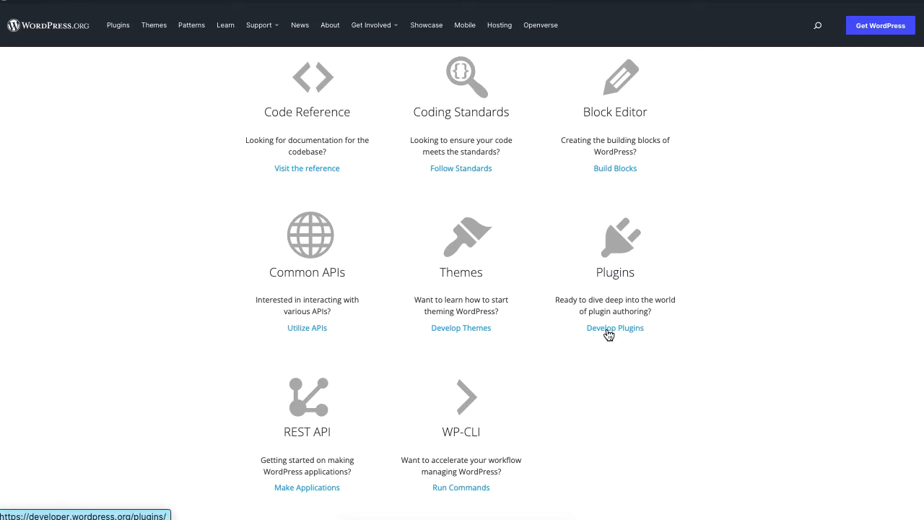
left_click(615, 328)
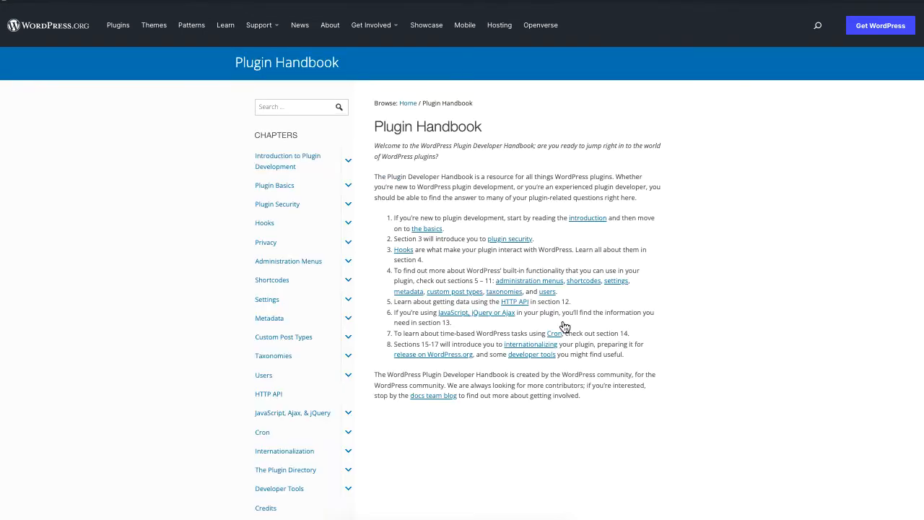
mouse_move(746, 226)
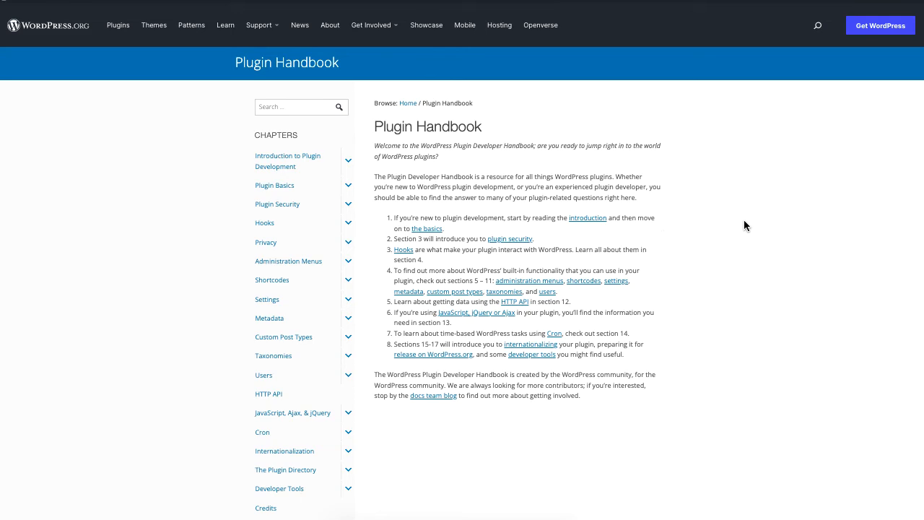
Step: Browse the WordPress.org block plugins directory, then the themes directory
left_click(117, 25)
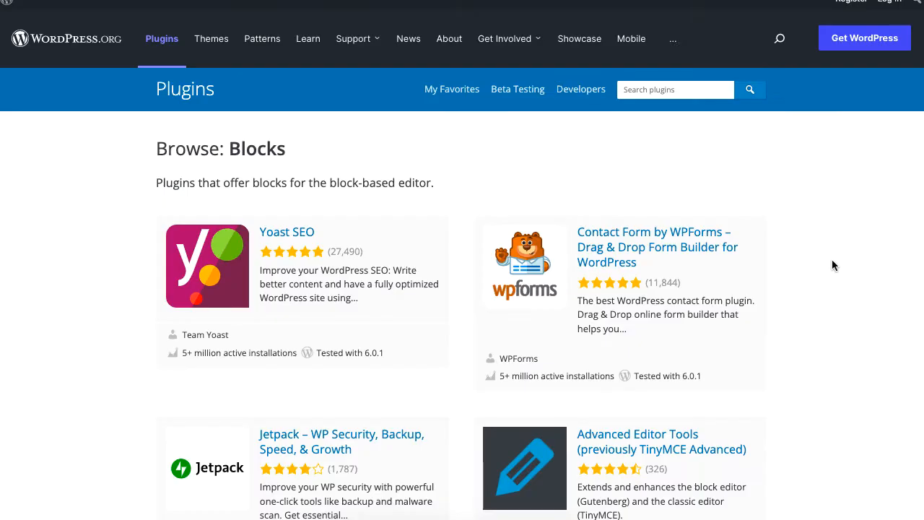
scroll("down", 3)
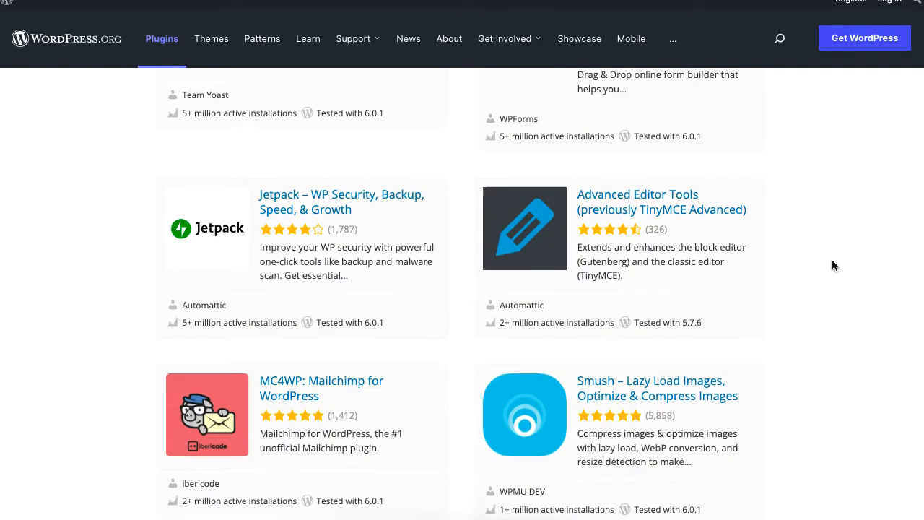
scroll("down", 3)
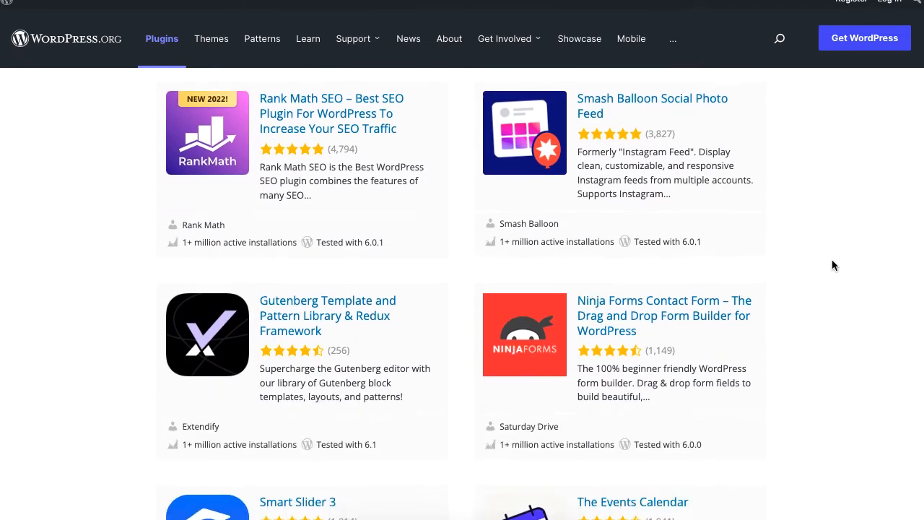
left_click(210, 39)
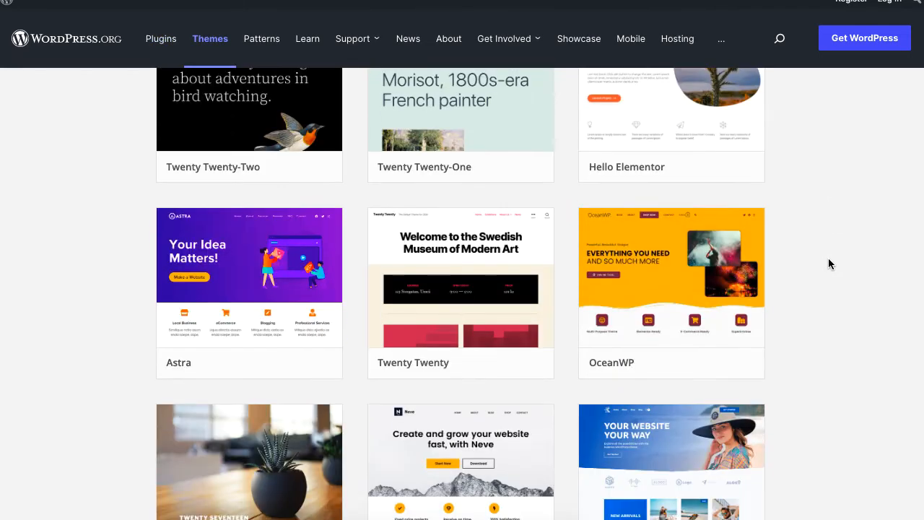
scroll("down", 3)
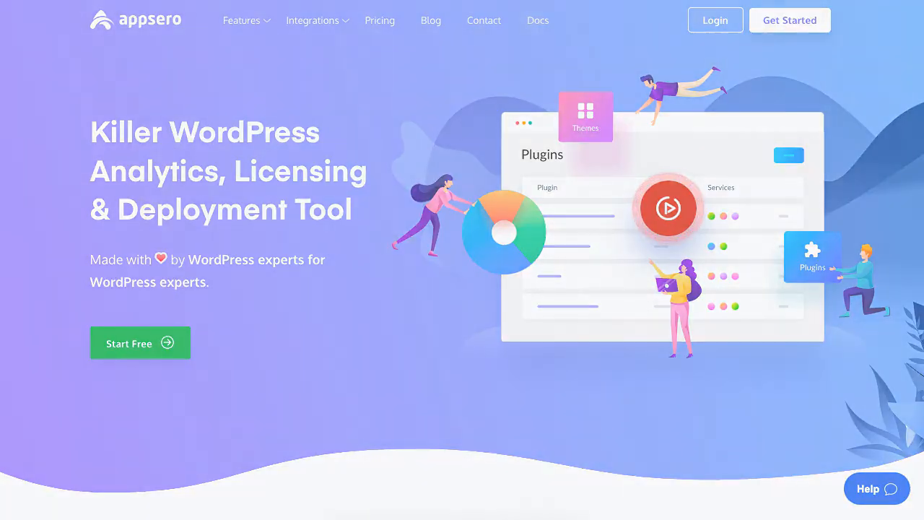
Step: View the GumroadTester project's integrations list, then its Analytics Stats overview
left_click(714, 19)
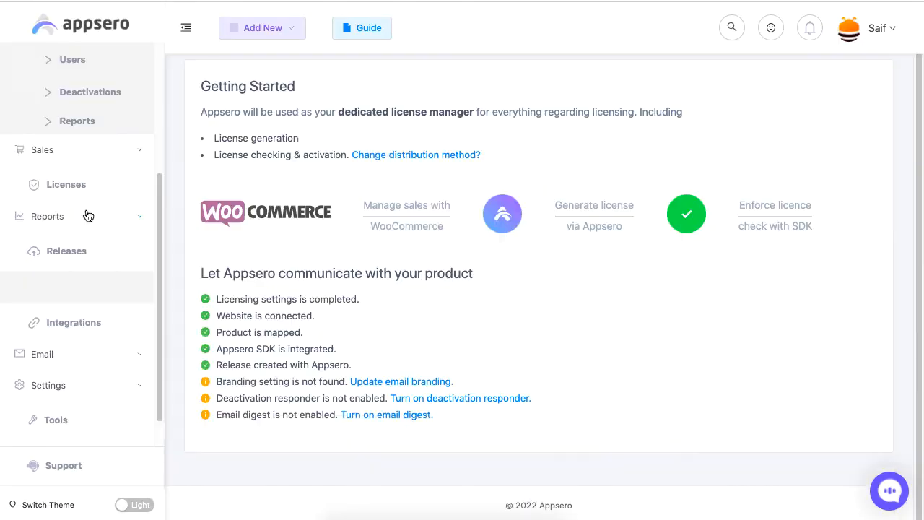
left_click(71, 202)
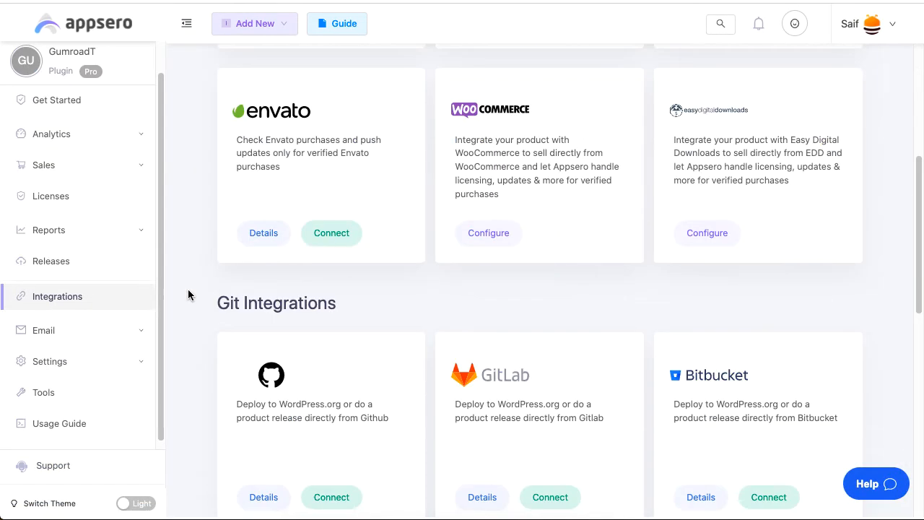
scroll("down", 3)
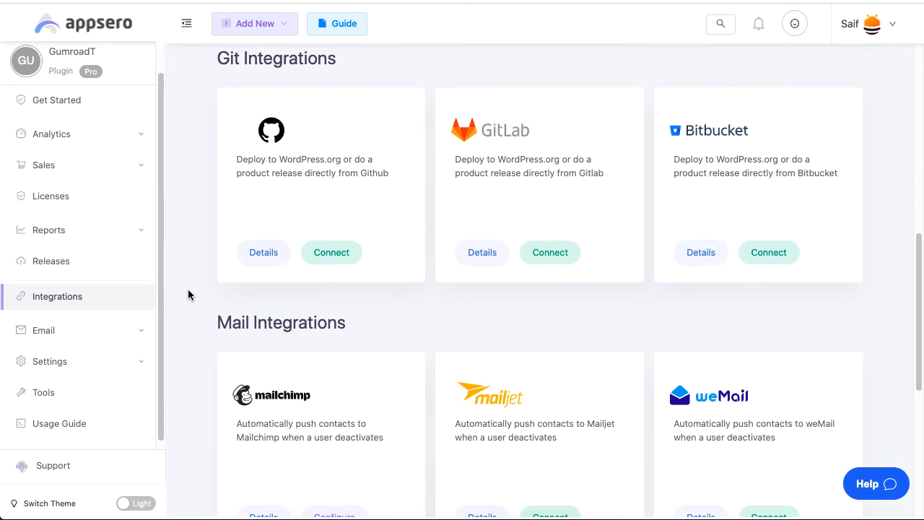
scroll("down", 3)
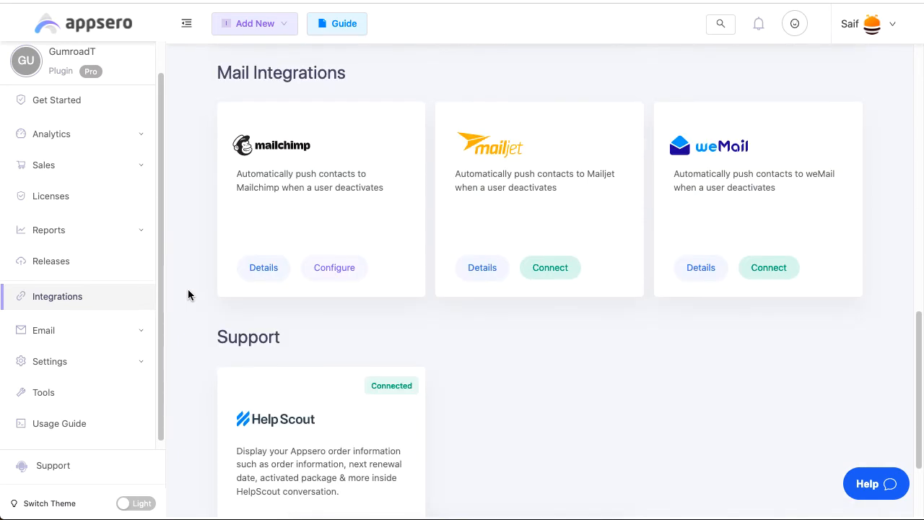
left_click(52, 134)
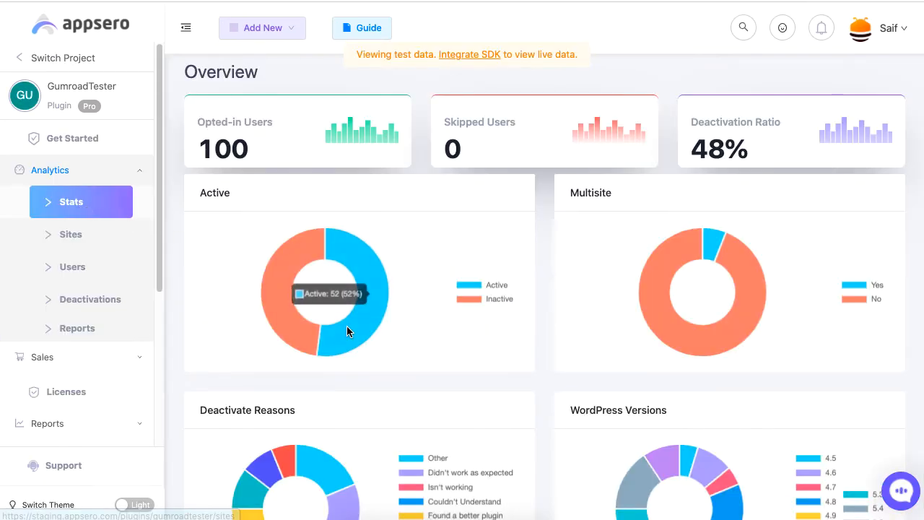
Step: Review the deactivation reason, WordPress, PHP and server charts, then open Deactivations
scroll("down", 3)
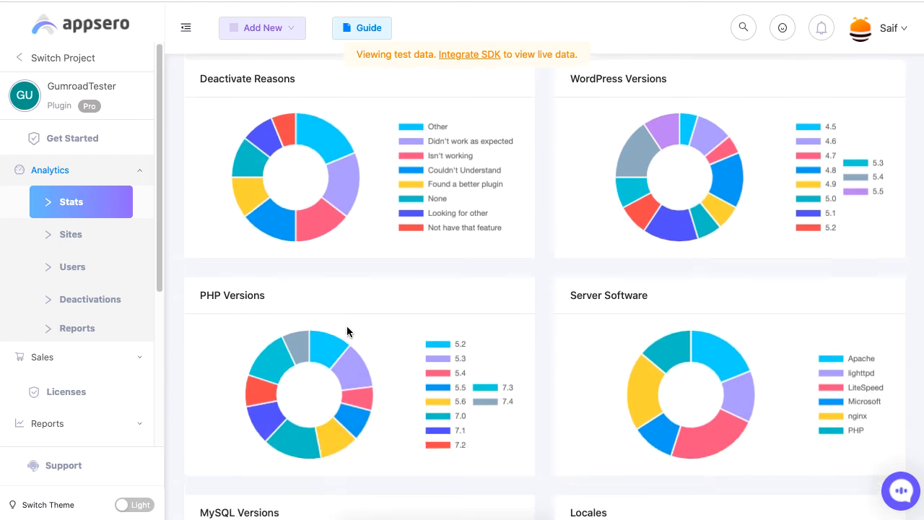
left_click(90, 299)
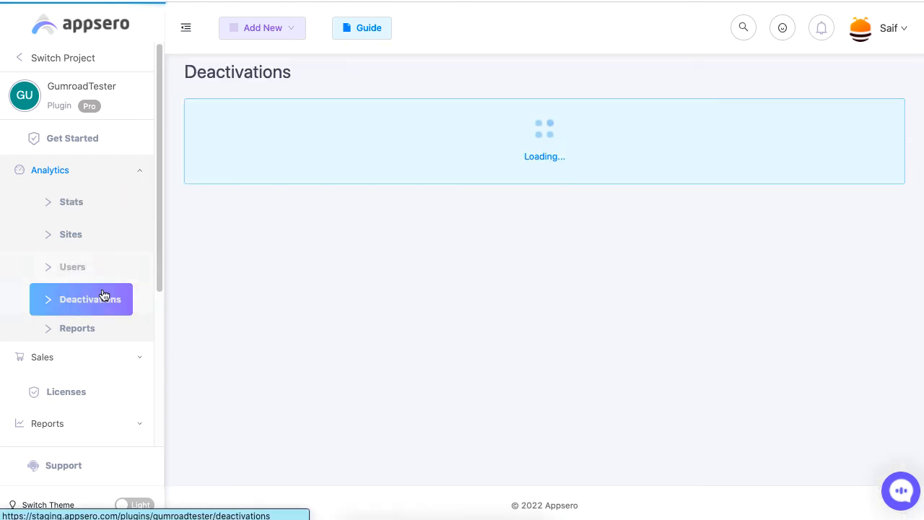